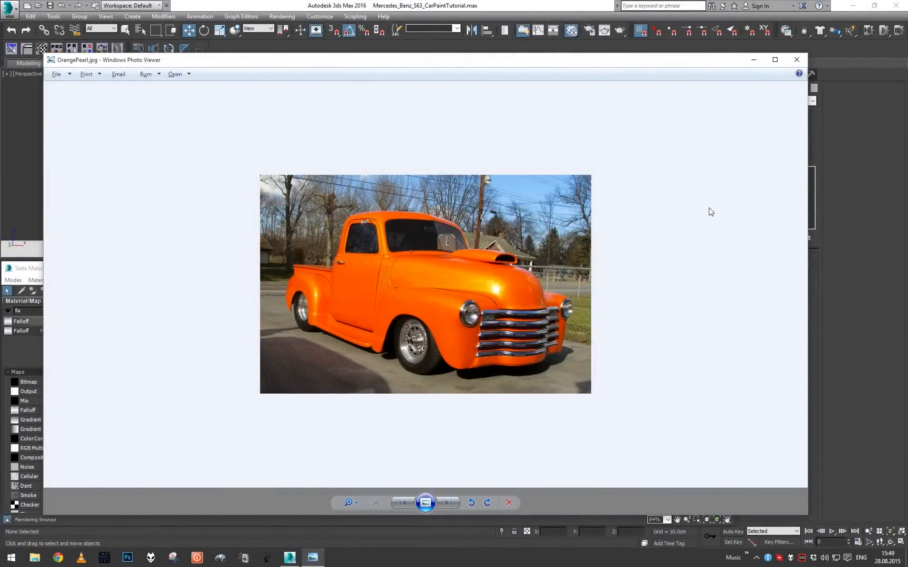
mouse_move(590, 194)
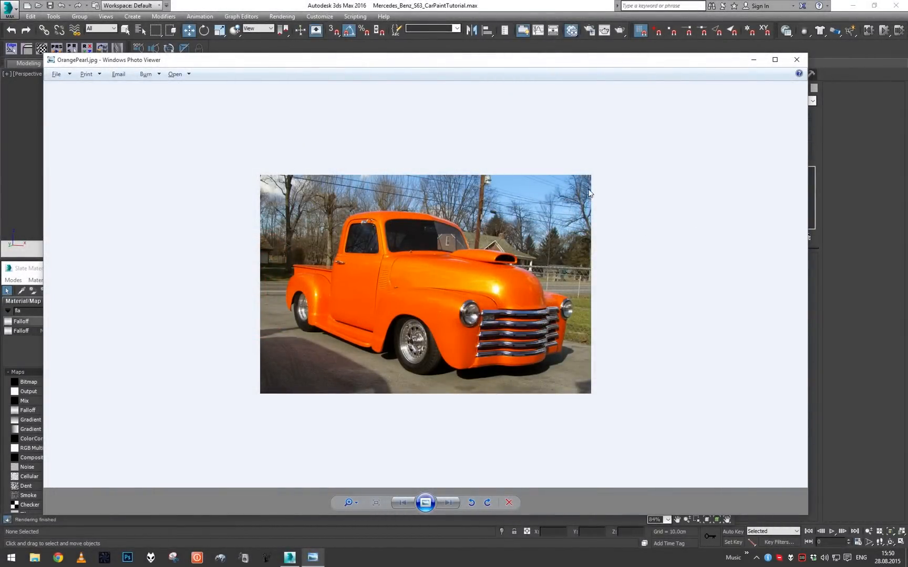
mouse_move(645, 222)
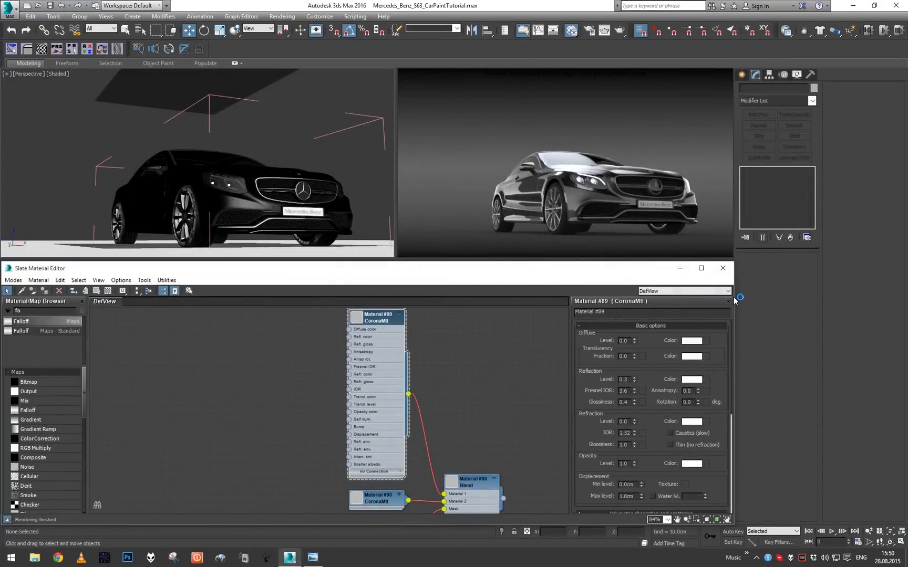
Scroll through the environment settings showing the gradient ramp background
scroll(down, 3)
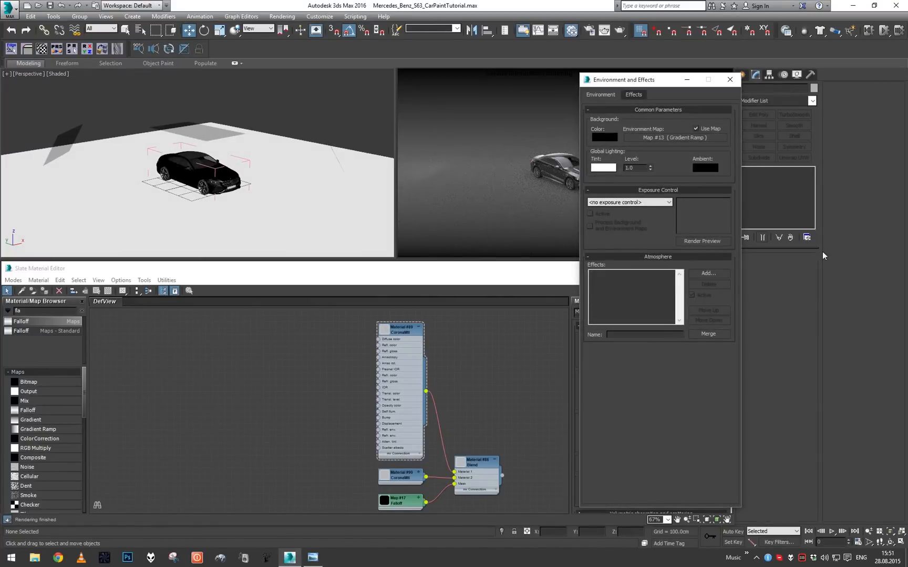
mouse_move(722, 149)
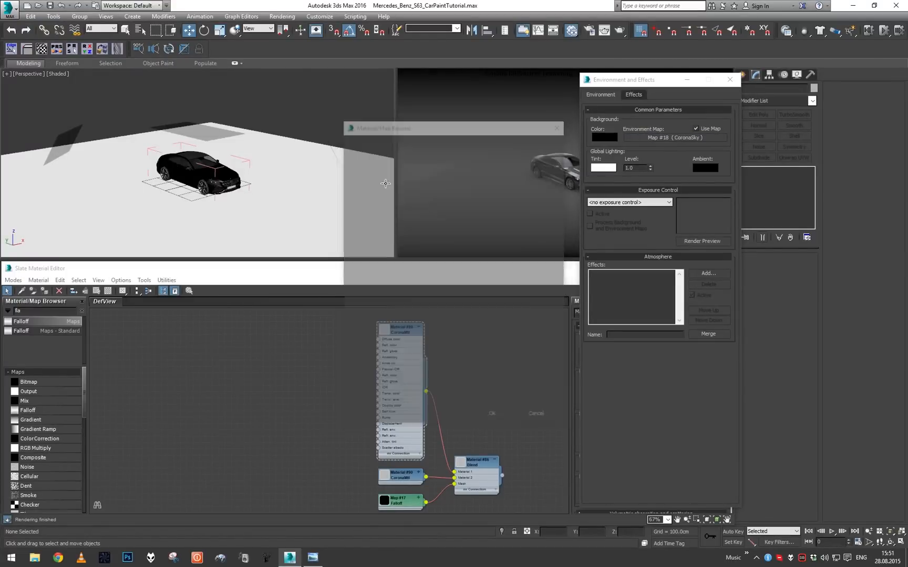
Close the environment dialog, place a Corona Sun in the scene, and bring up Render Setup
click(729, 79)
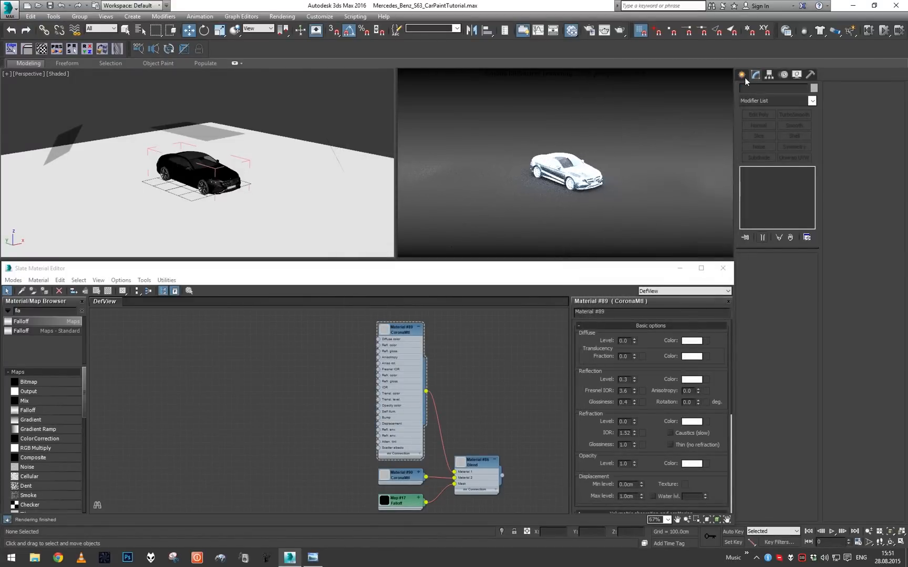
click(742, 75)
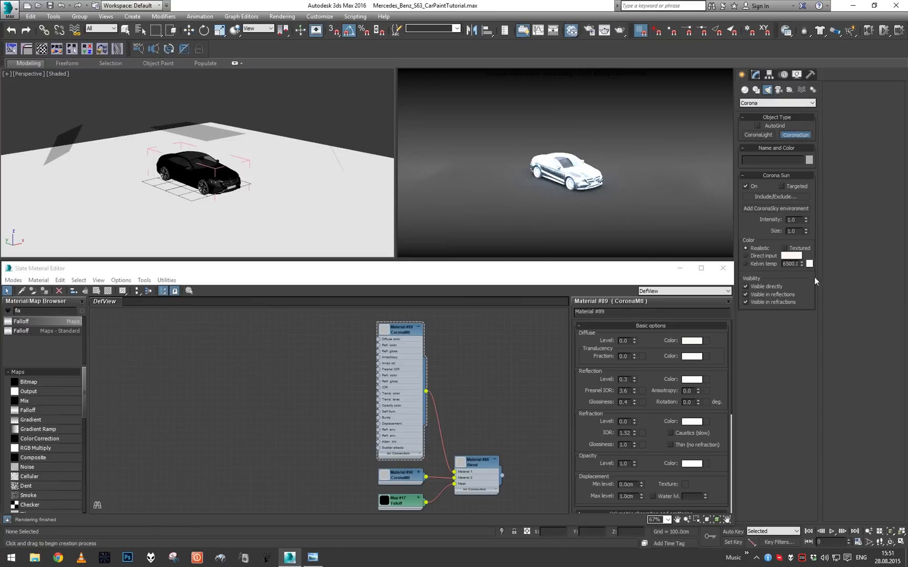
click(256, 181)
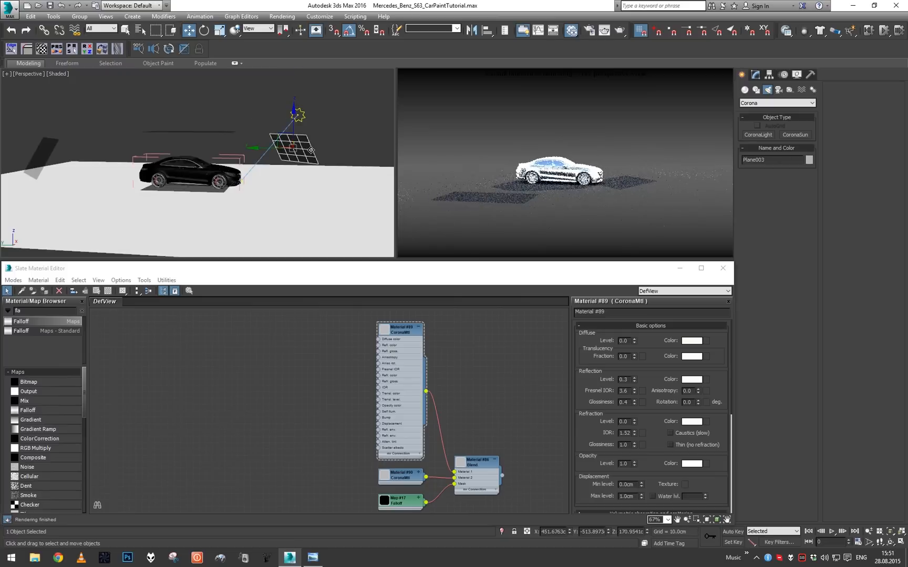
click(118, 153)
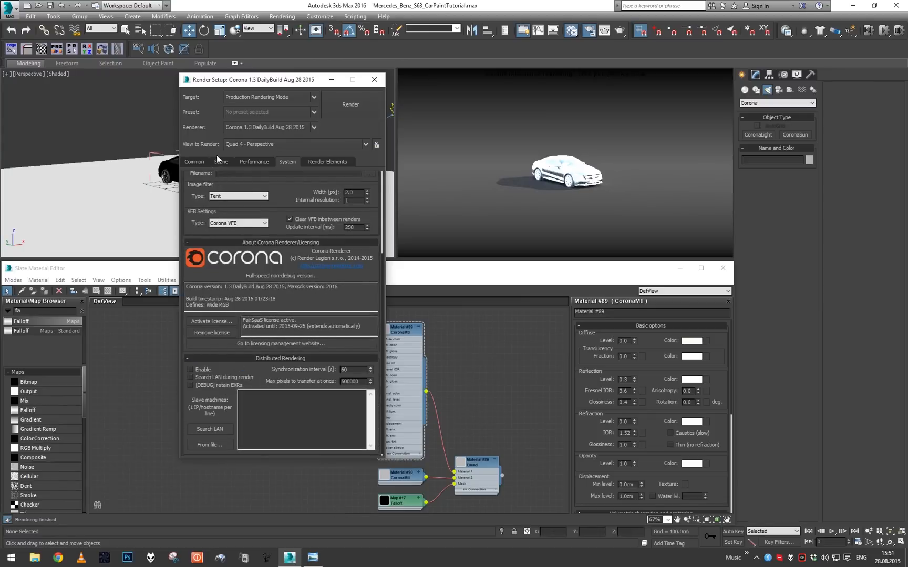
Switch Render Setup to the Scene settings and adjust the environment overrides
click(220, 161)
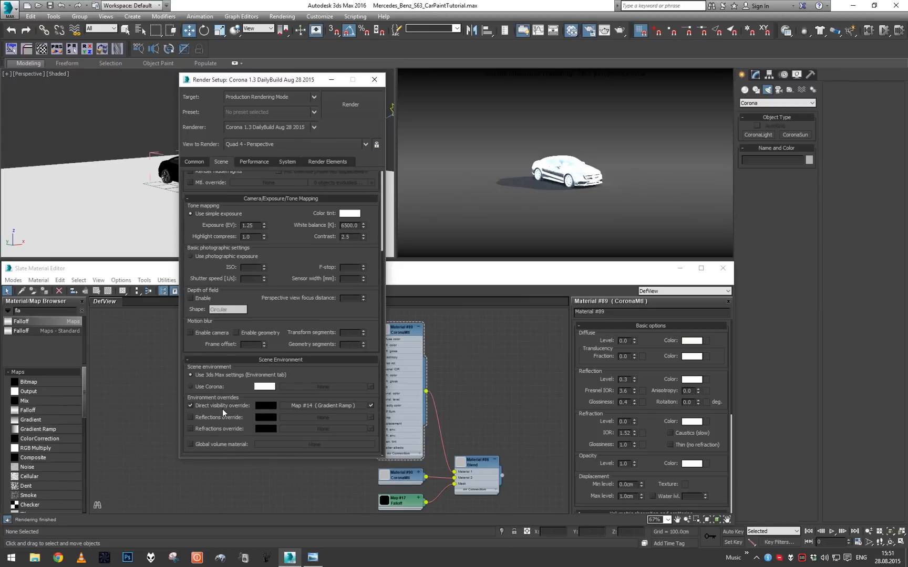
click(349, 105)
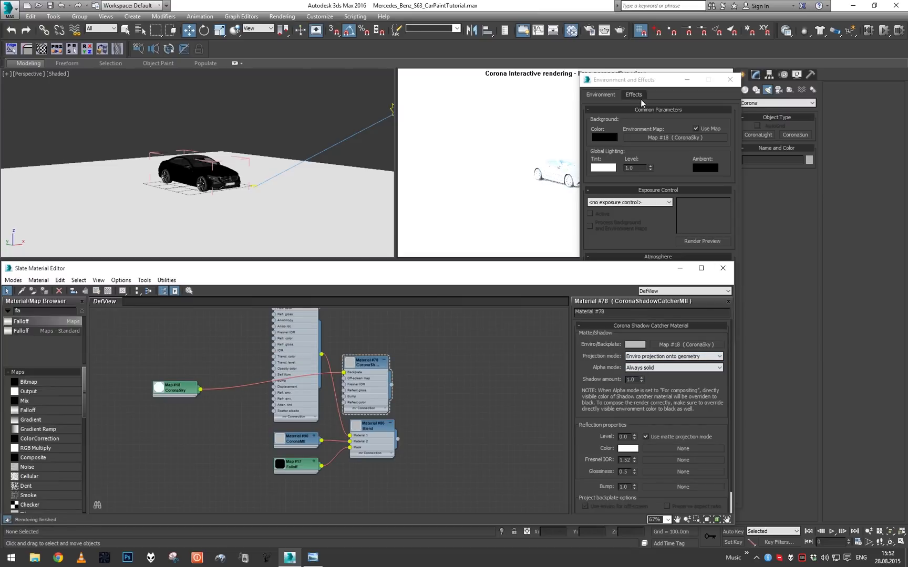
Set the scene camera Exposure (EV) to -4.0
click(729, 79)
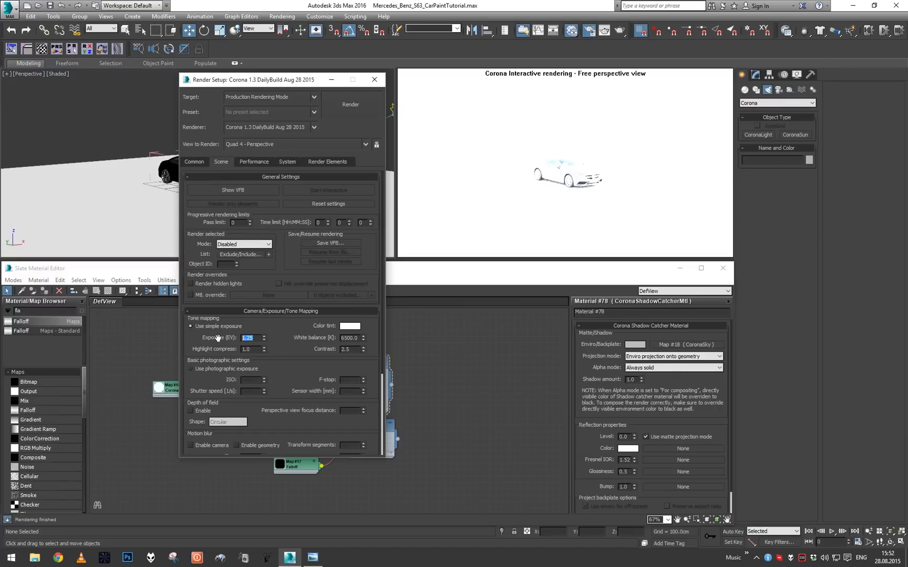
text(-4.0)
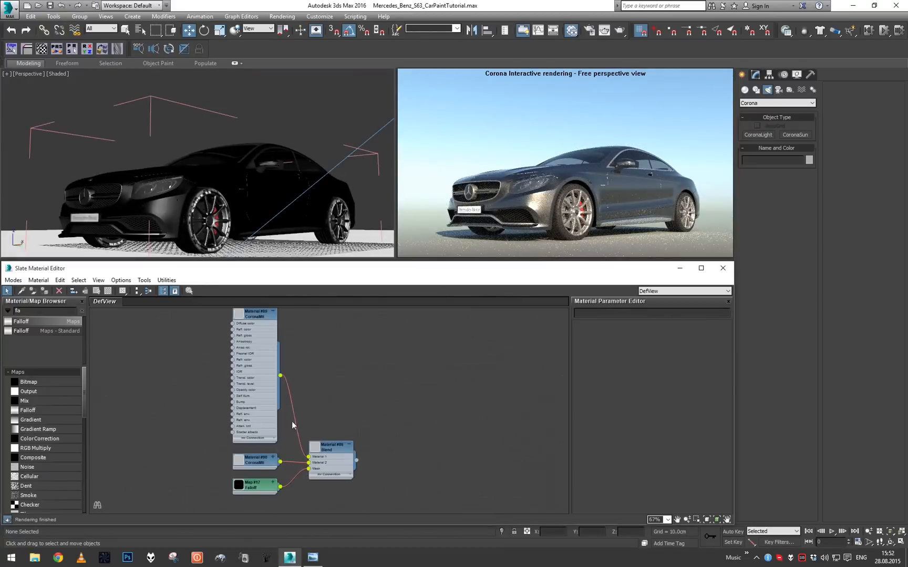
Search the material browser for 'Coro' and bring in a fresh CoronaMtl for the car paint
click(254, 460)
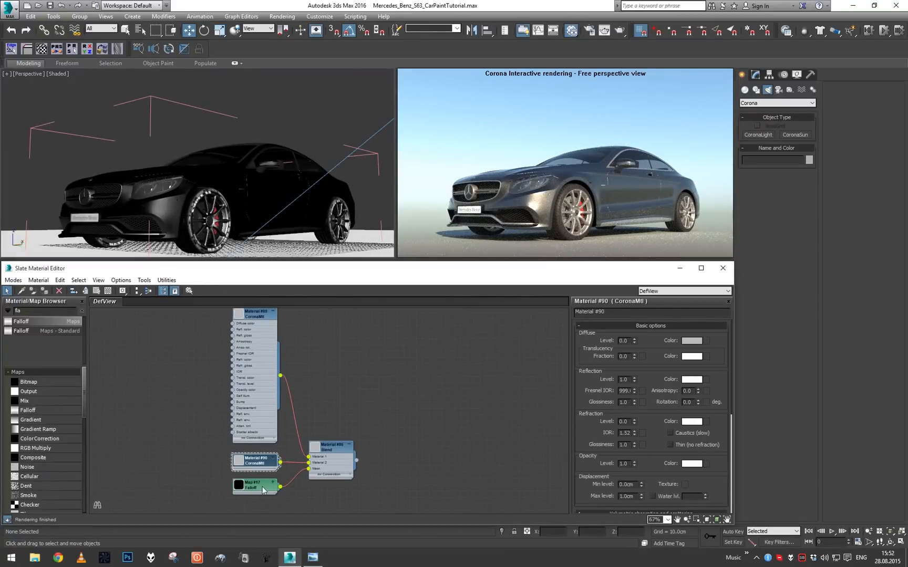
click(254, 485)
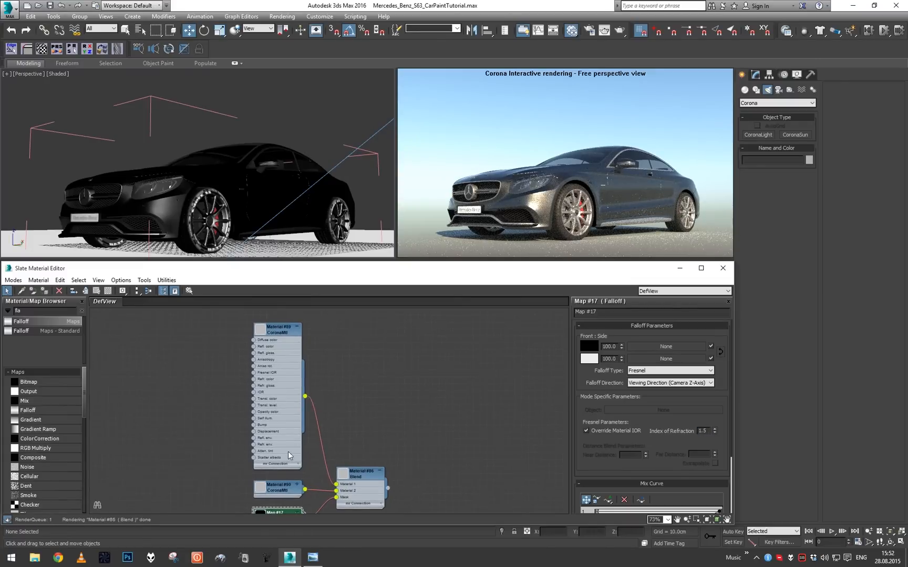
click(277, 327)
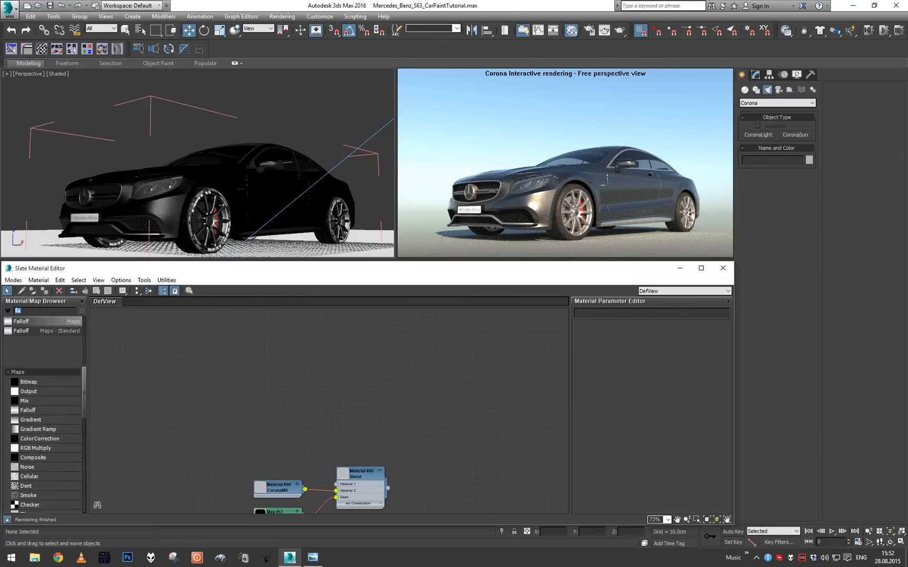
text(Coro)
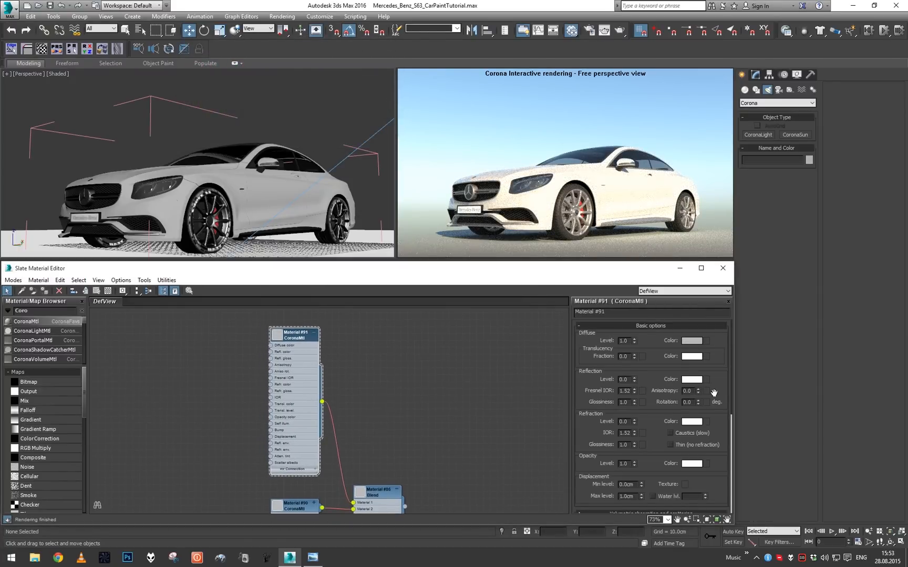
click(313, 558)
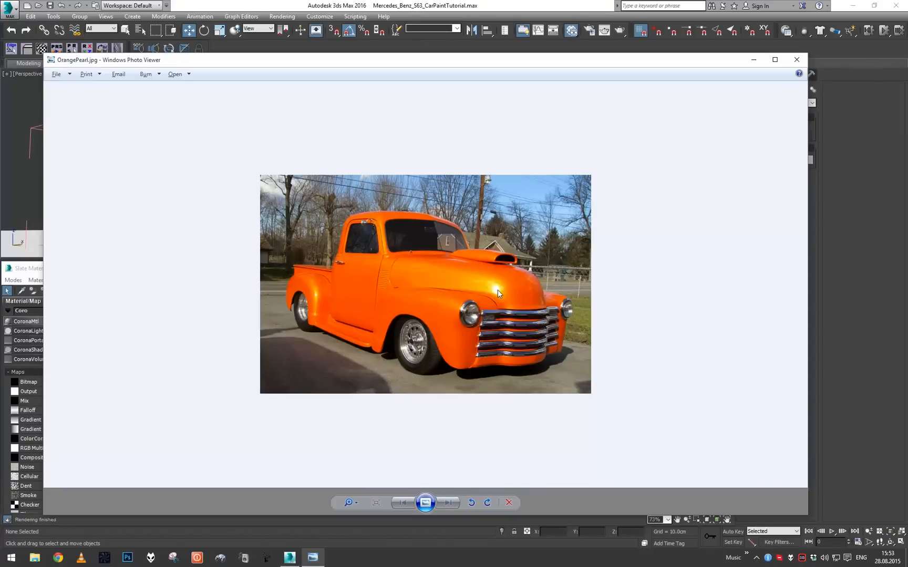
mouse_move(291, 285)
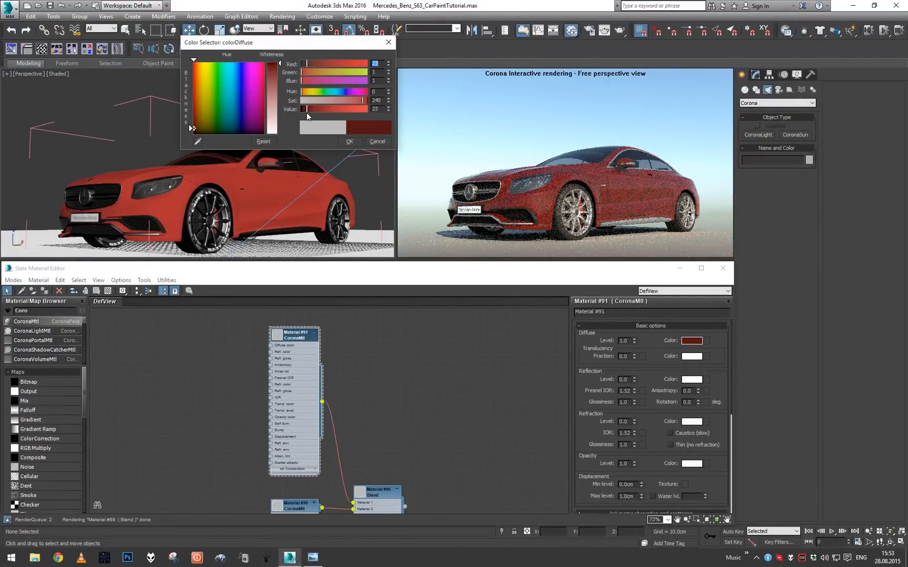
Confirm a dark red diffuse, tweak it, and set the reflection Fresnel IOR to 2.0
click(348, 141)
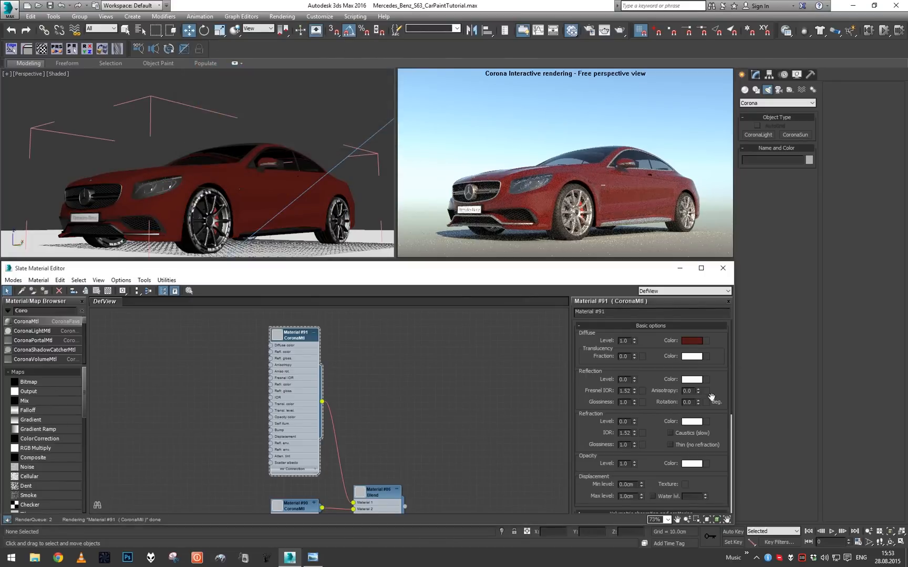
click(692, 380)
text(0.6)
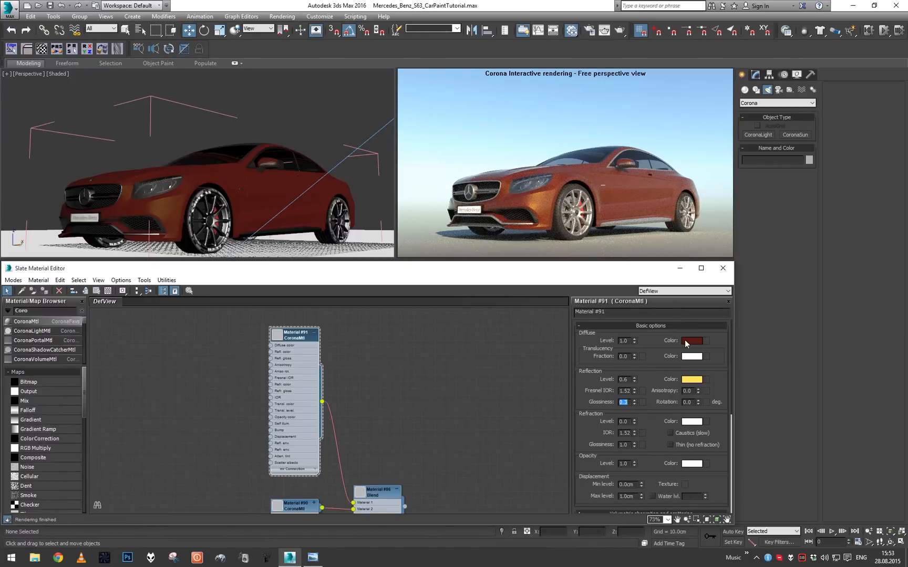
click(691, 340)
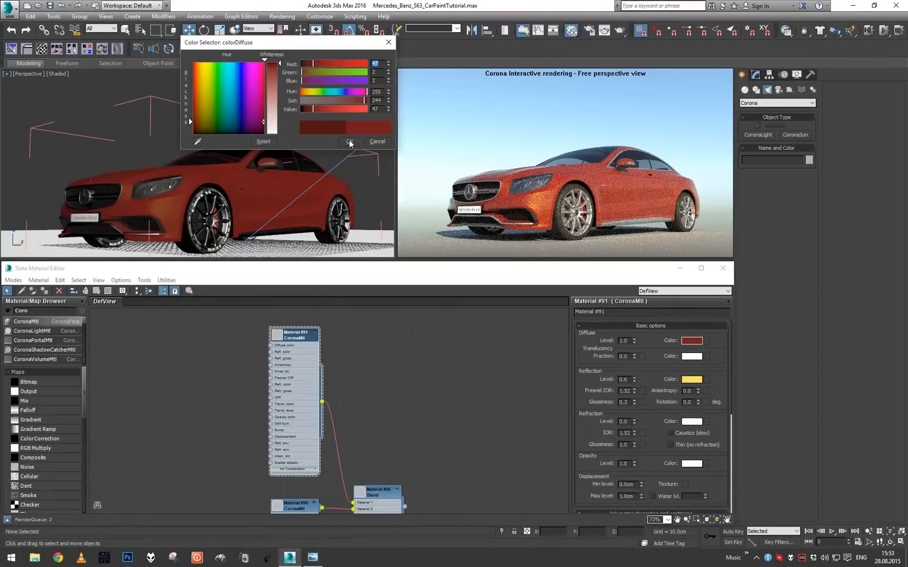
click(349, 142)
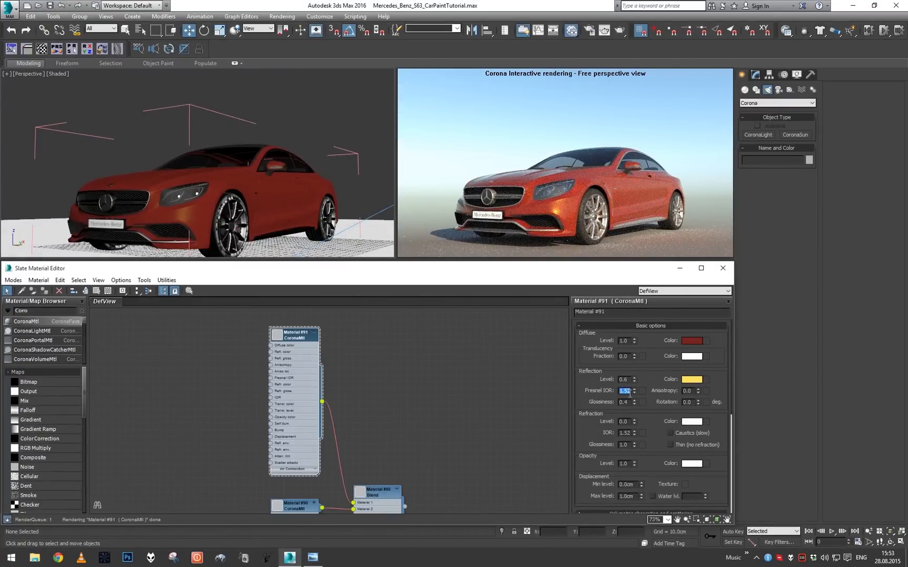
text(2.0)
click(45, 311)
text(Fall)
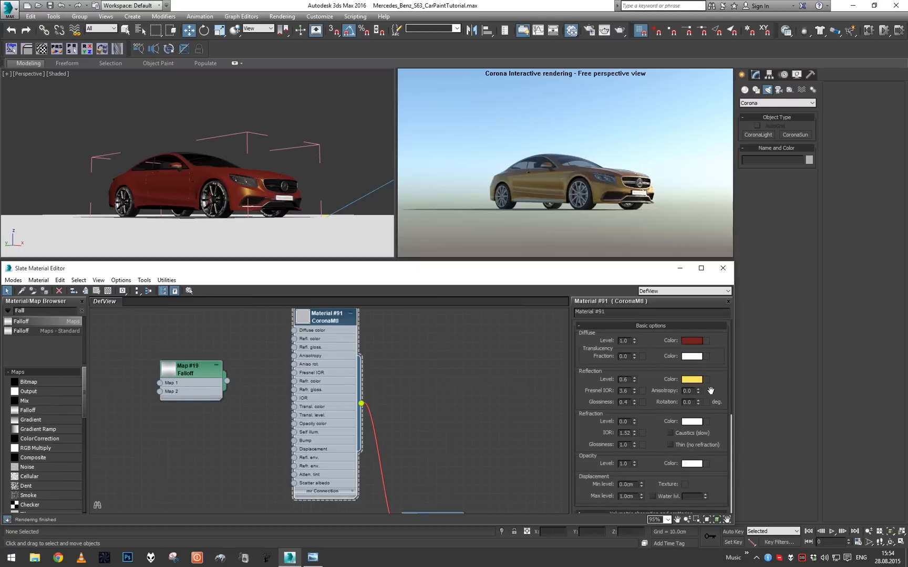
Show the new Falloff map's parameters and set its side colour to yellow
click(188, 370)
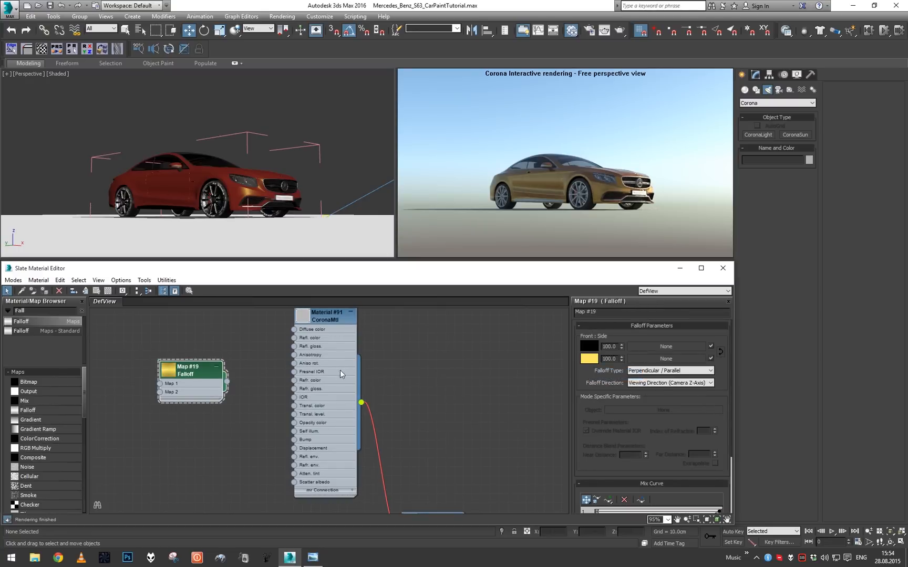
click(326, 316)
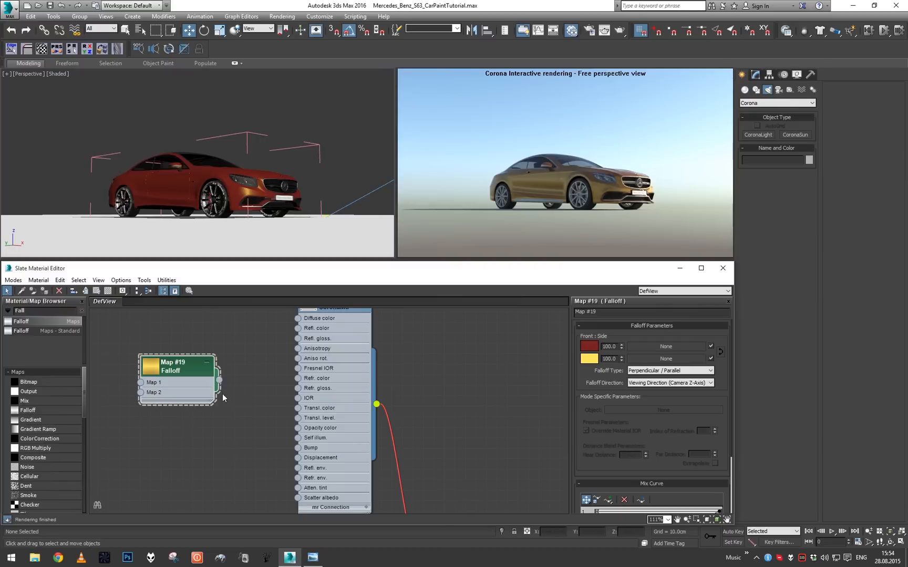
Wire the Map #19 Falloff output into the CoronaMtl's Refl. color input
drag(176, 379, 198, 399)
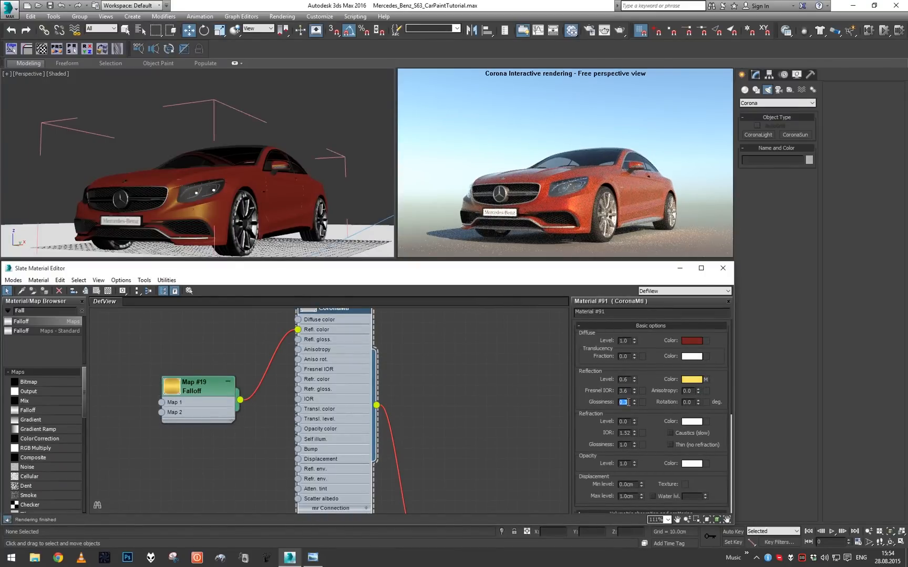
Bend the Falloff Mix Curve into an easing arc by dragging its points
click(194, 388)
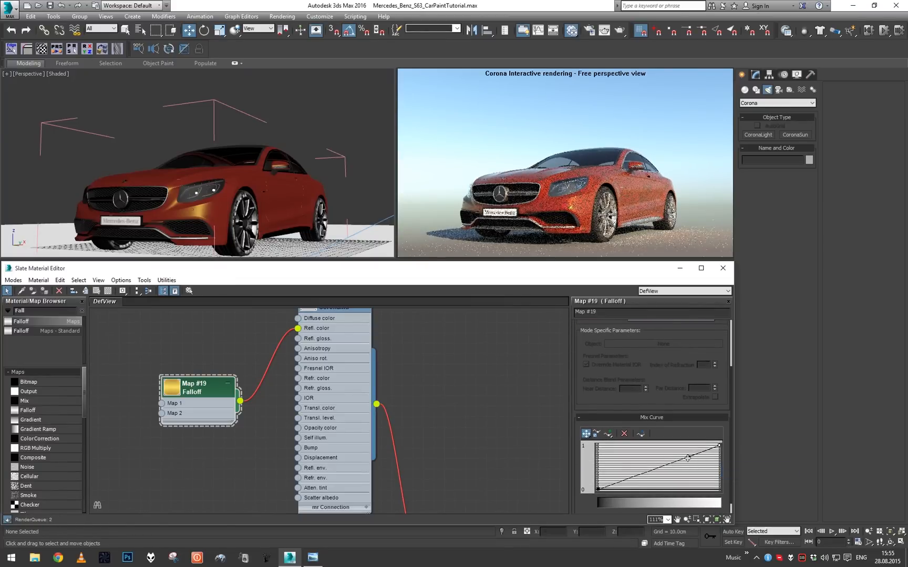
drag(688, 458, 688, 474)
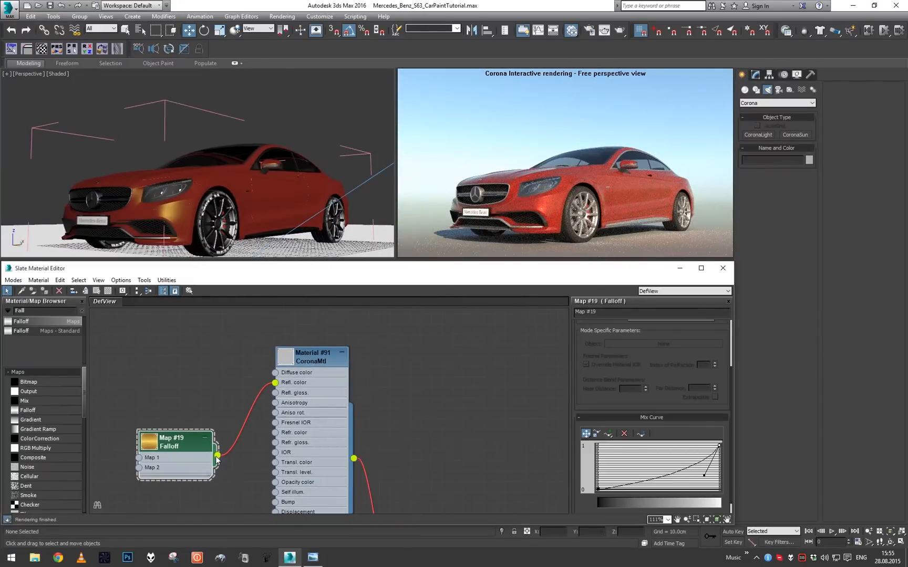
drag(217, 455, 277, 373)
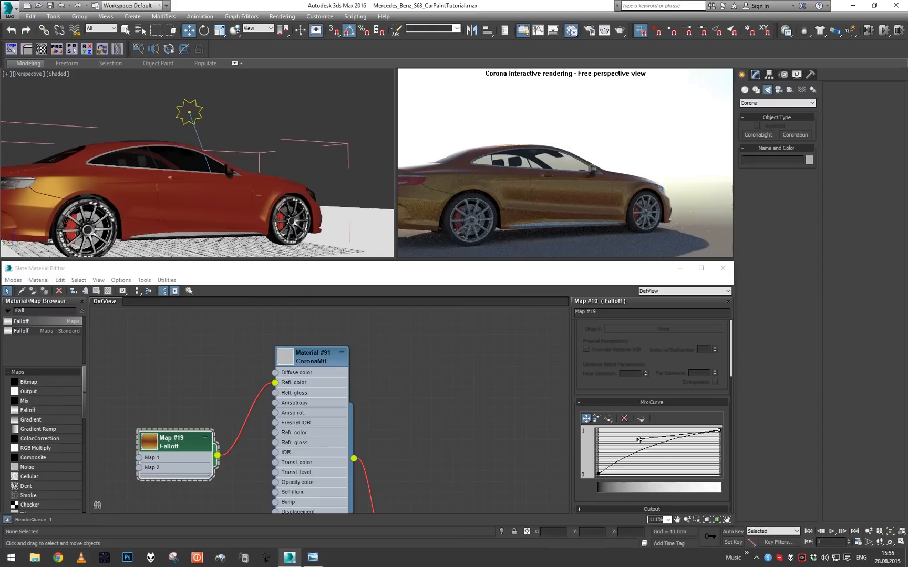
drag(639, 439, 658, 456)
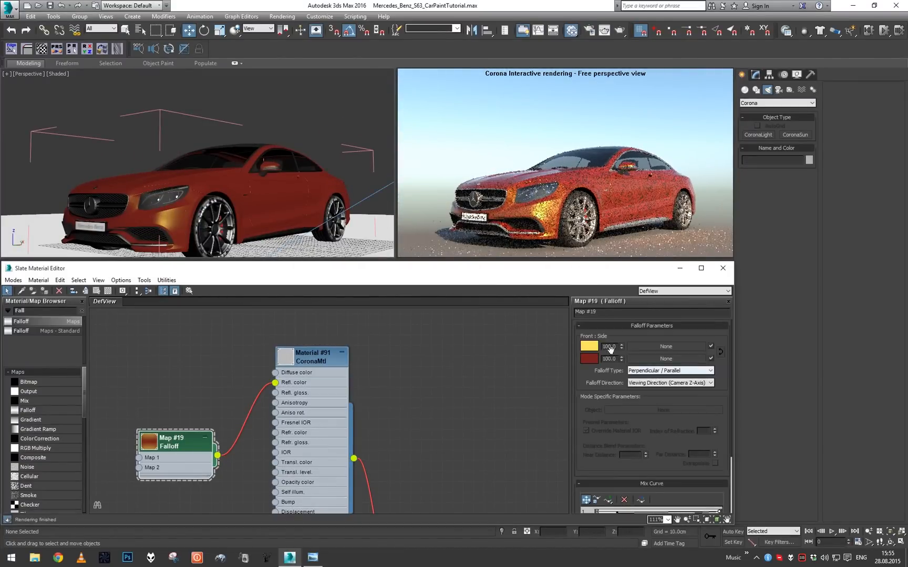
Make the Falloff front colour light orange and the CoronaMtl diffuse dark brown
click(589, 347)
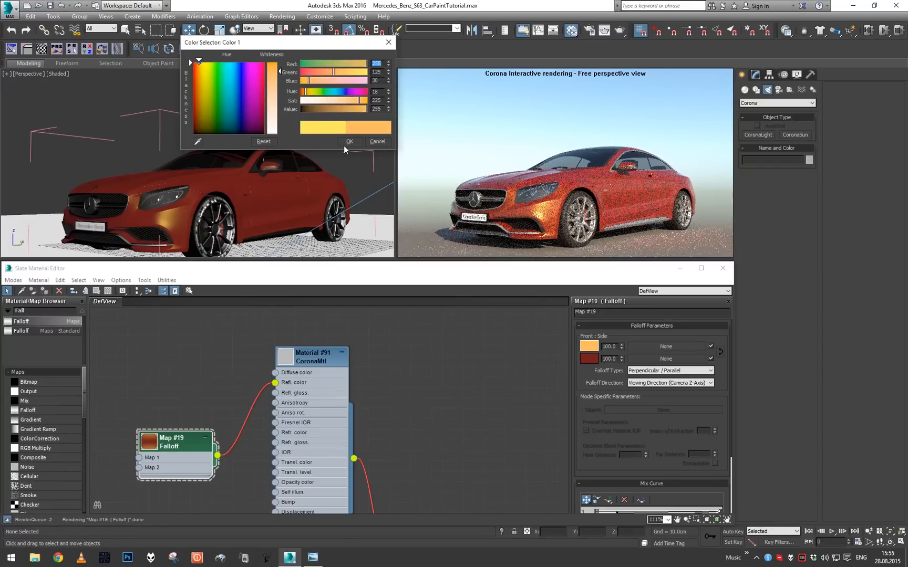
click(348, 143)
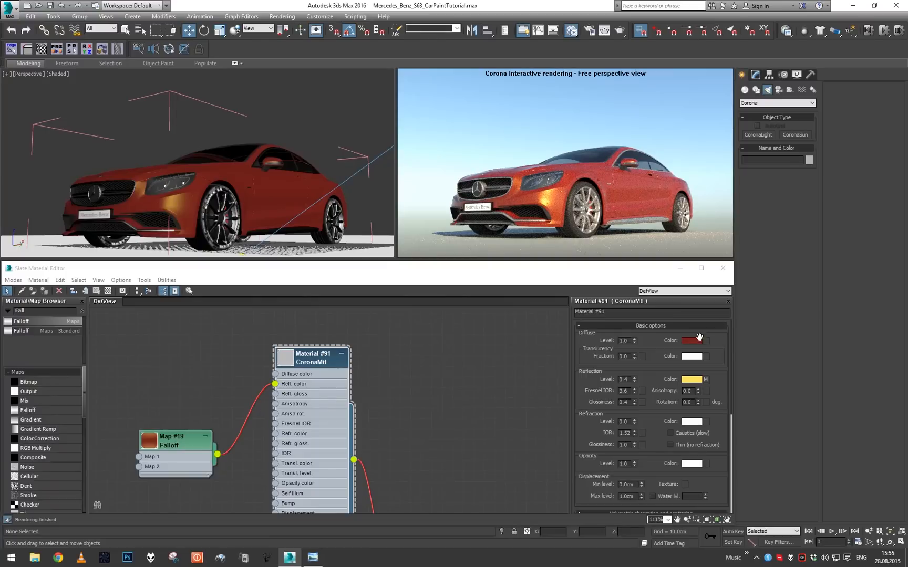
click(691, 340)
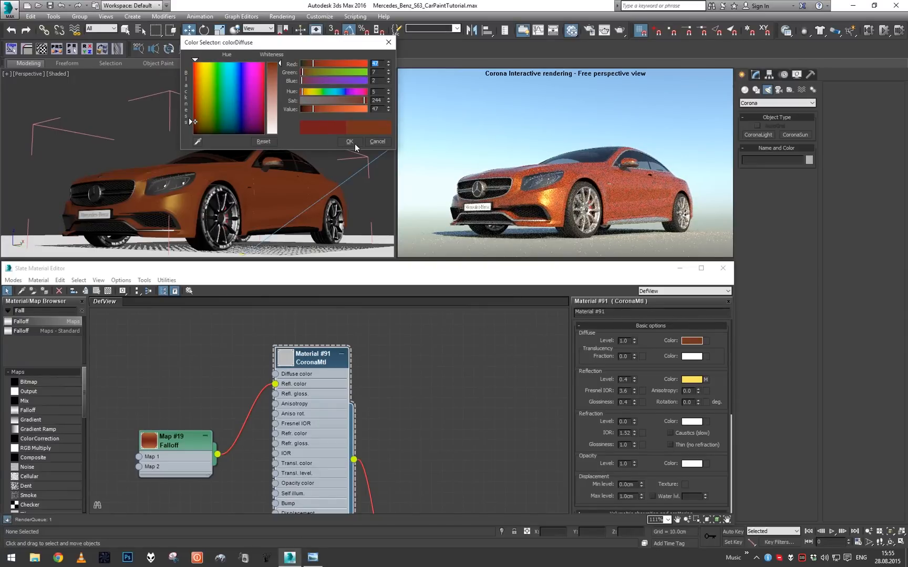
click(348, 142)
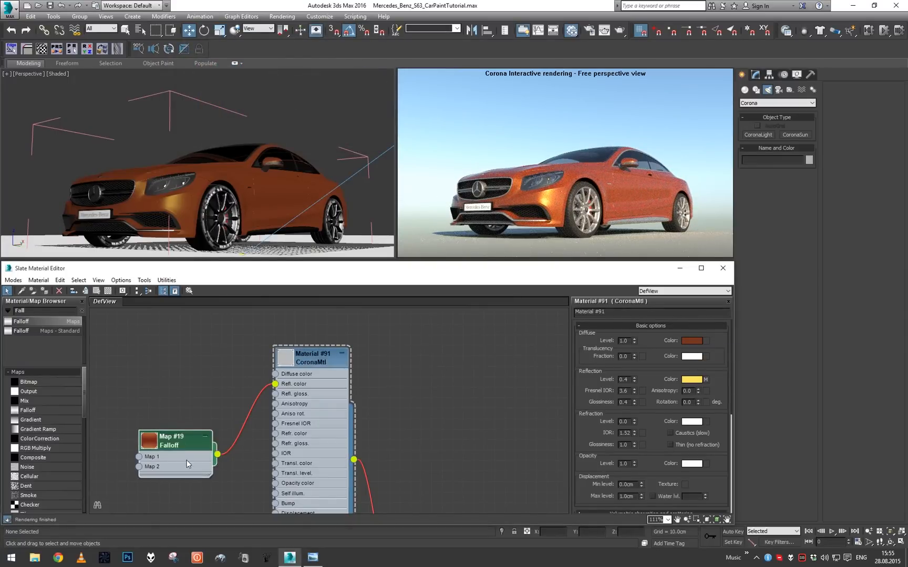
click(172, 441)
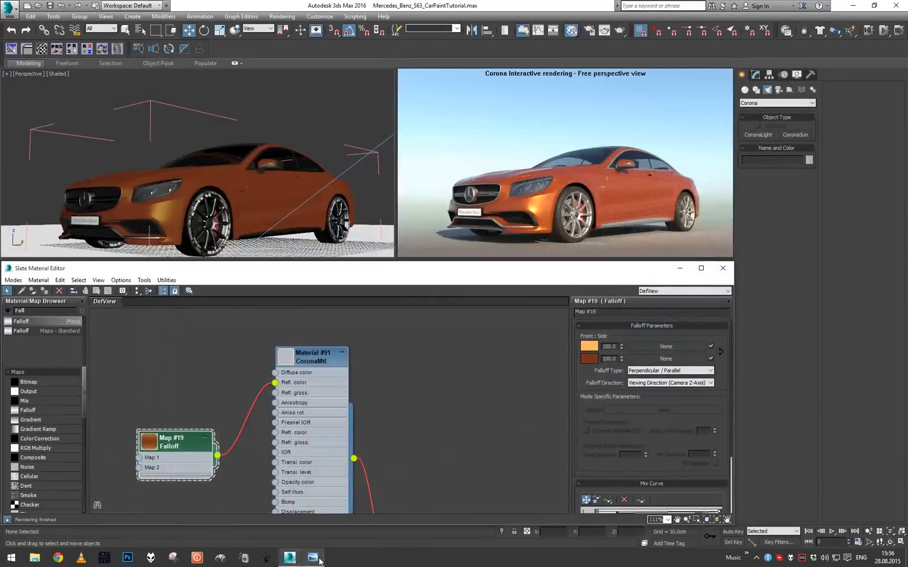
click(312, 558)
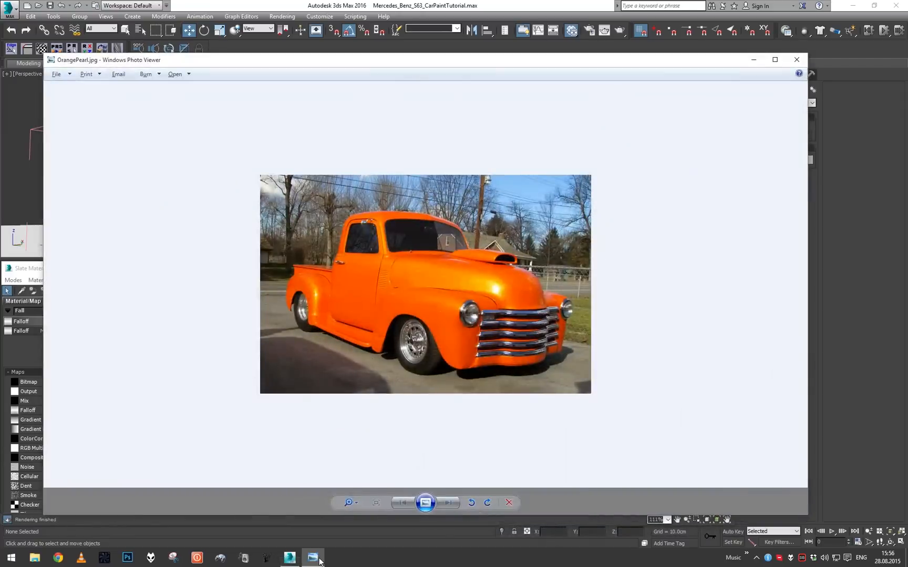
click(312, 557)
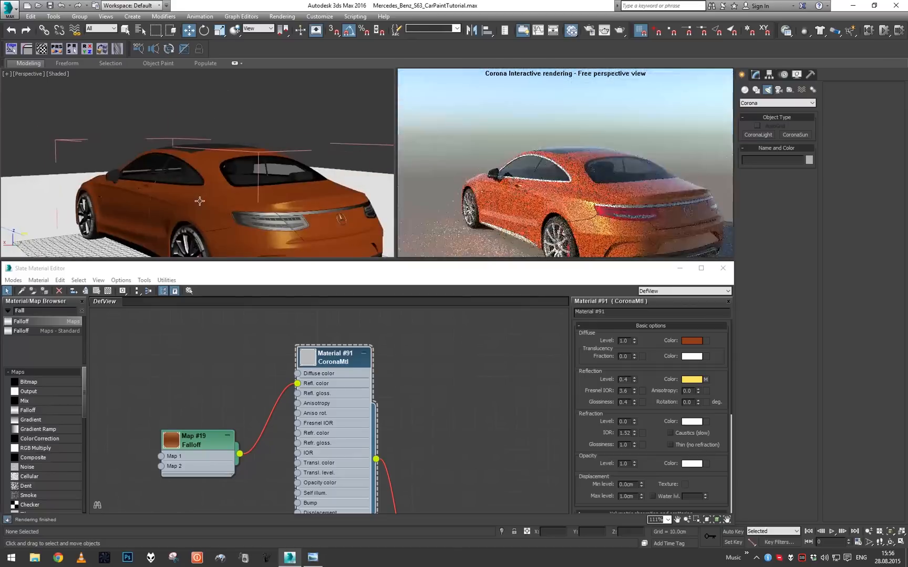
Search 'coronacolor' in the Material/Map Browser and drop a CoronaColor map into the graph
drag(231, 174, 324, 176)
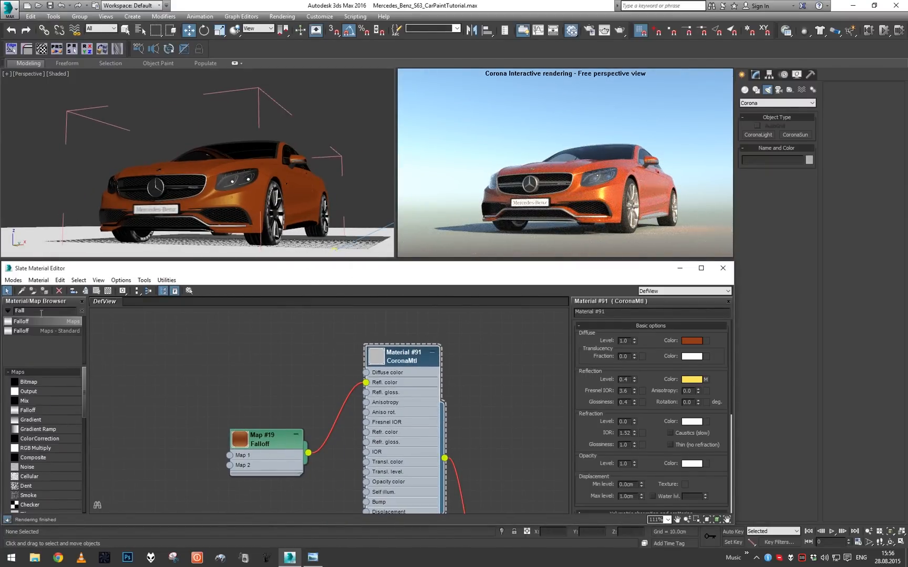
text(coronaco)
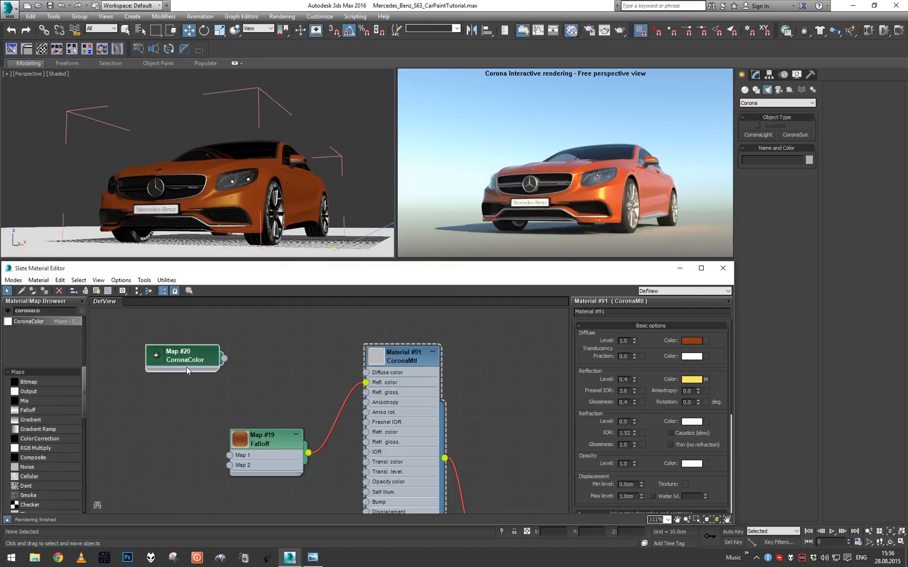
Copy the diffuse colour into CoronaColor Map #20, wire maps #20/#21 into Diffuse and Falloff, set blue
click(183, 358)
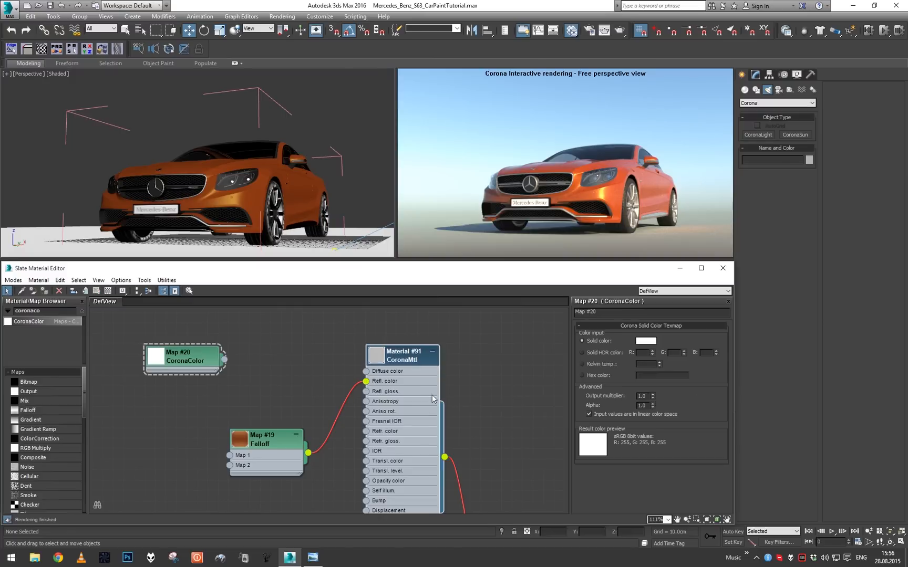
click(402, 356)
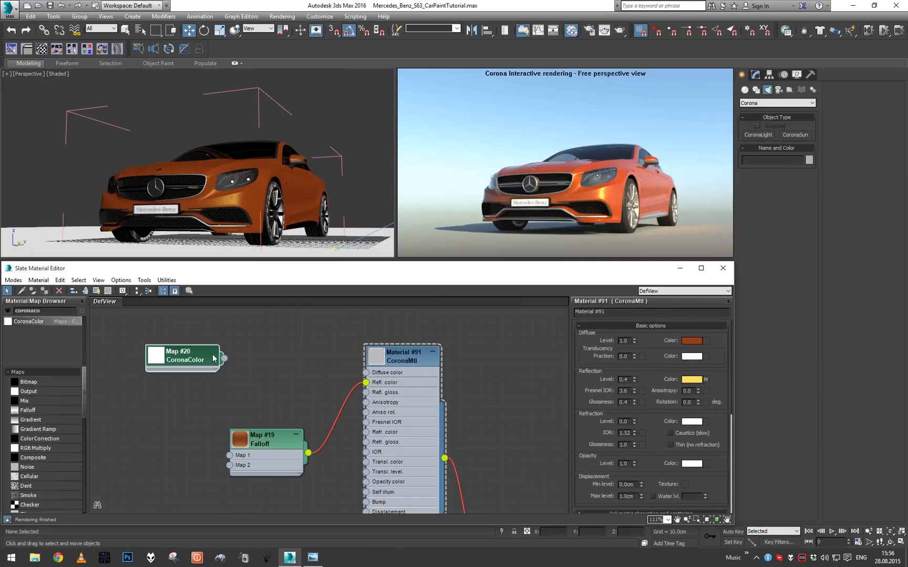
click(182, 356)
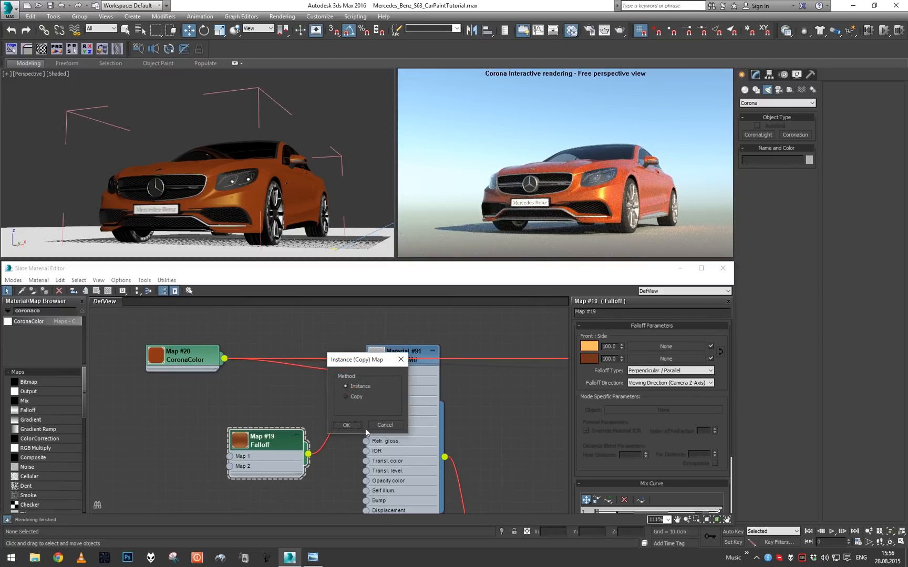
click(346, 425)
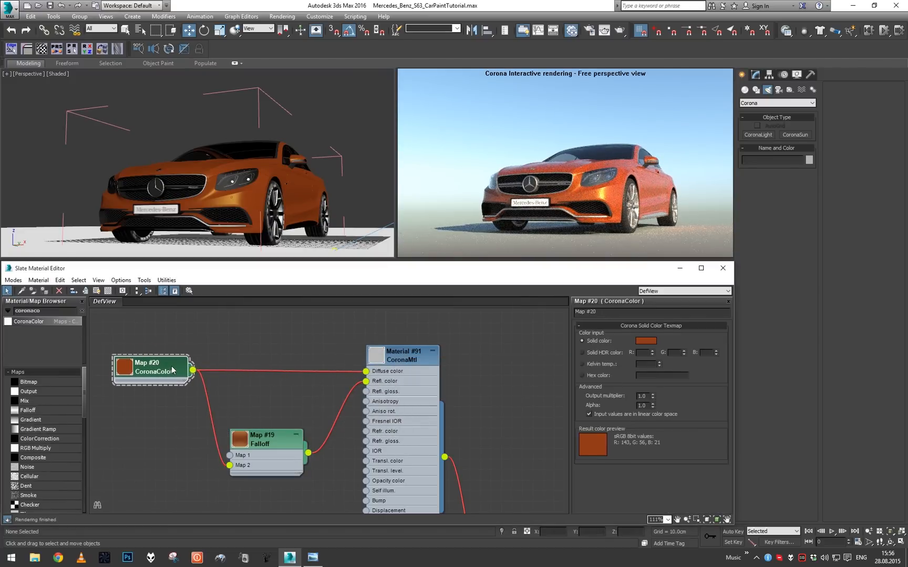
click(645, 341)
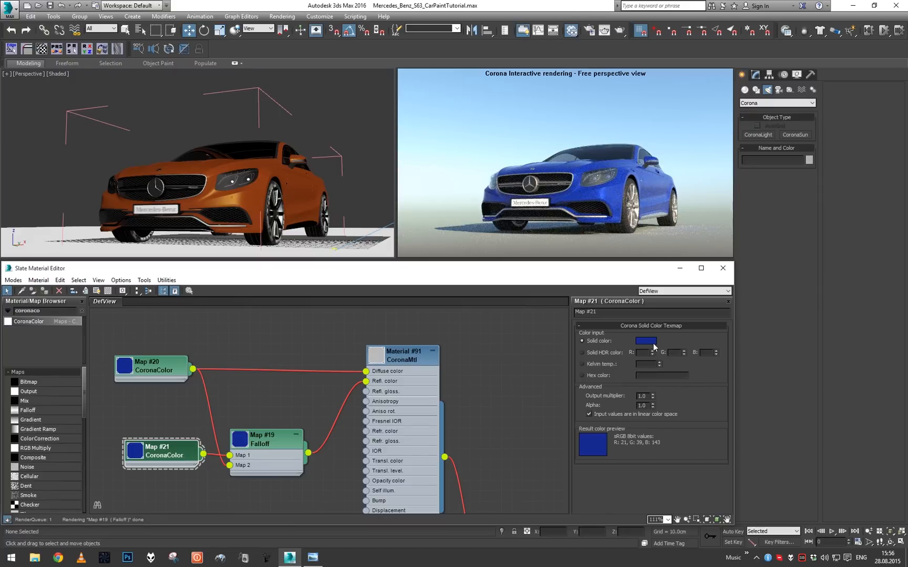
Set Map #21's solid colour to pink and tweak the CoronaMtl reflection glossiness
click(645, 340)
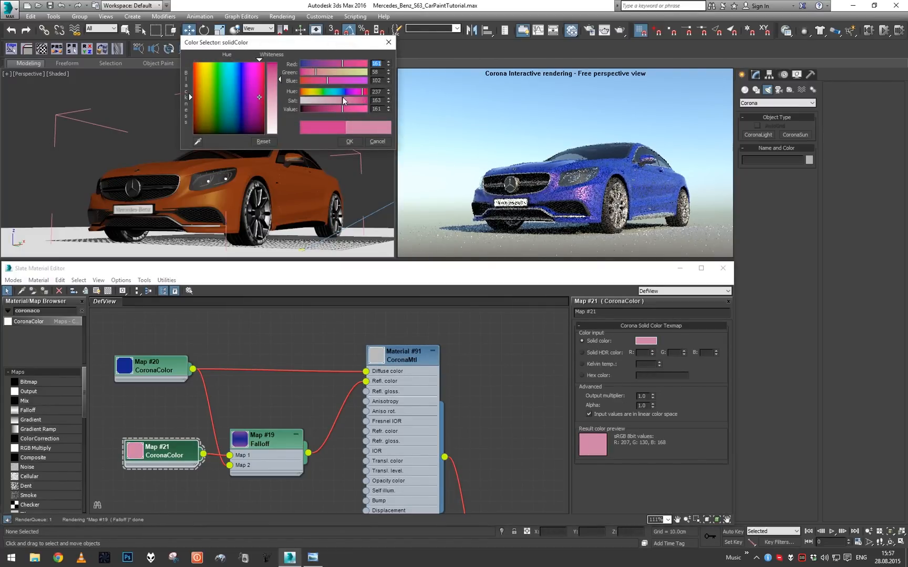
click(348, 142)
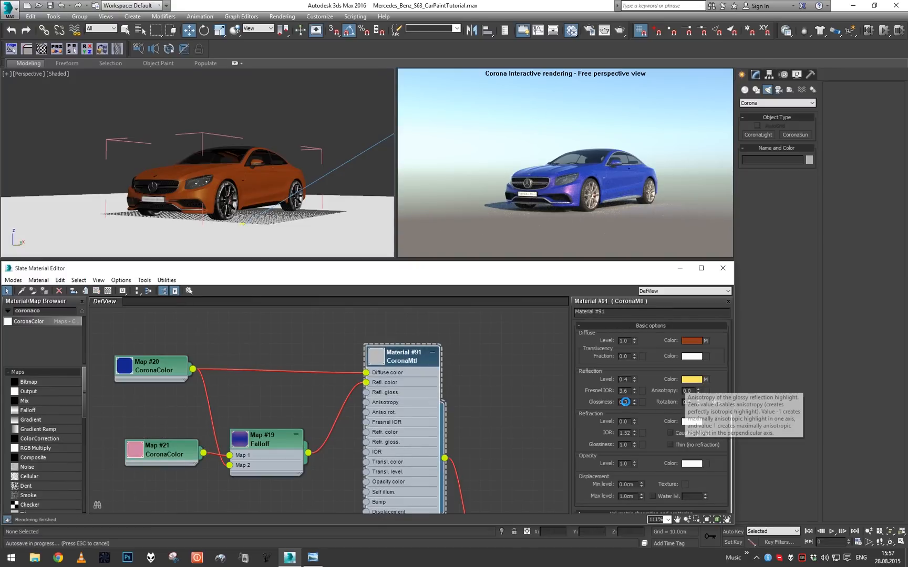
click(625, 402)
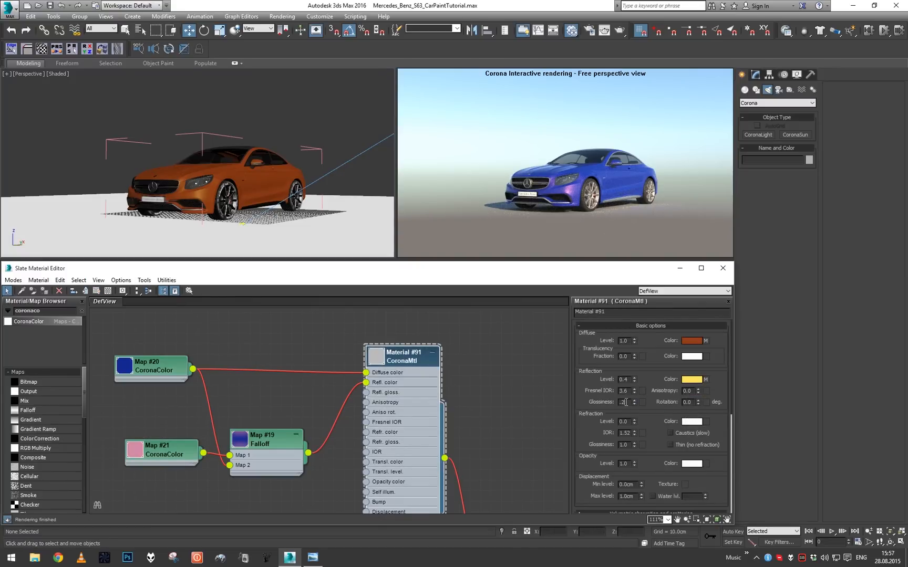
click(266, 440)
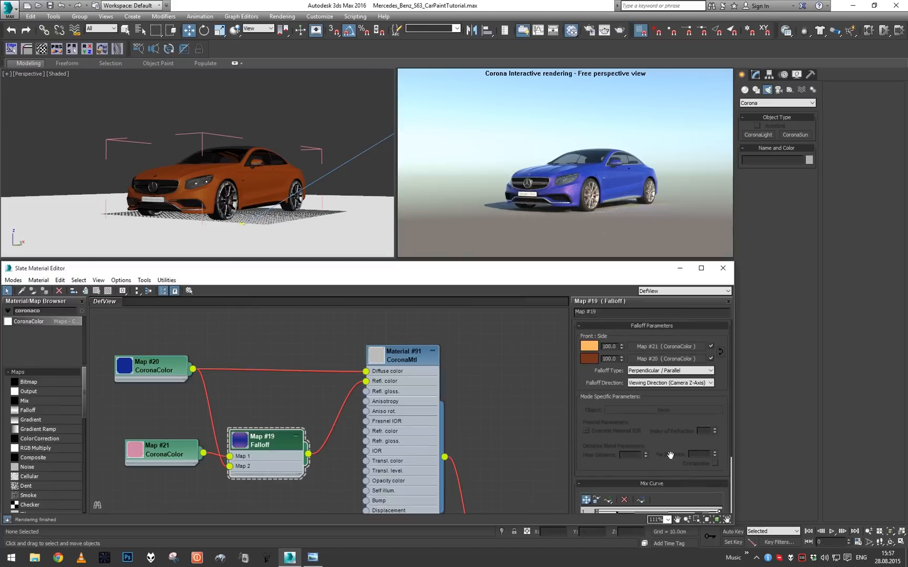